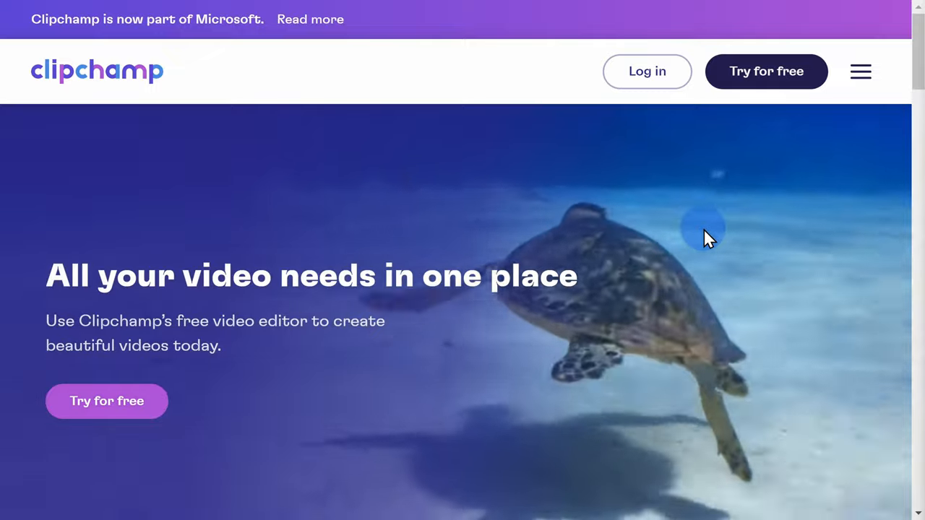
{"action": "mouse_move", "coordinate": [441, 321]}
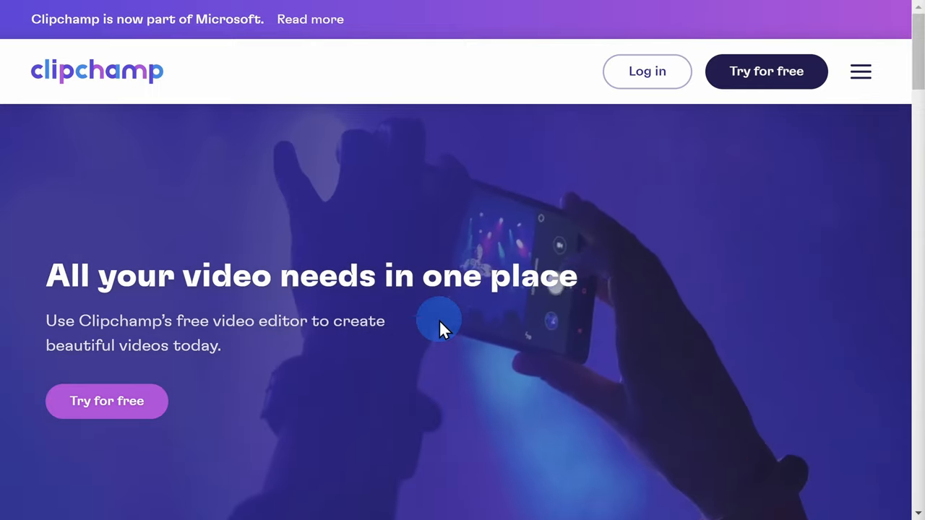
{"action": "mouse_move", "coordinate": [752, 72]}
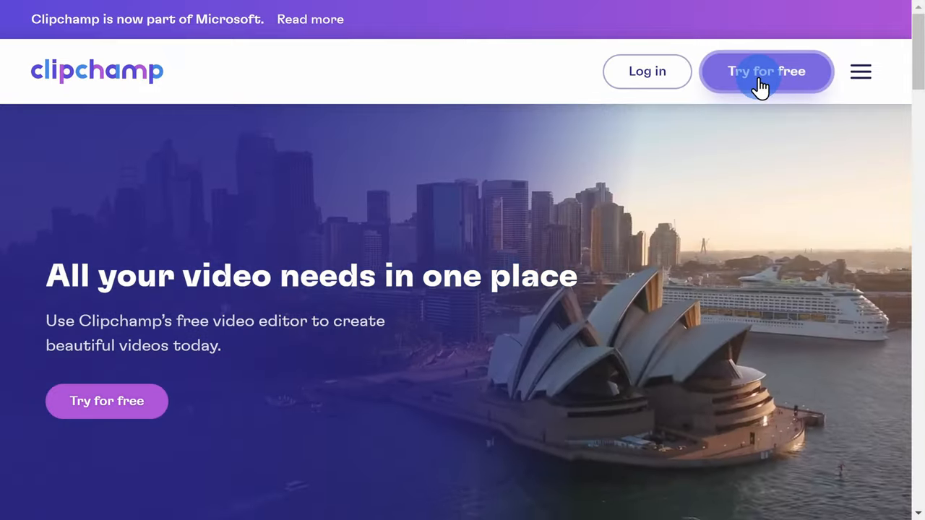
- Start a free Clipchamp account sign-up from the 'Try for free' button
{"action": "left_click", "coordinate": [766, 71]}
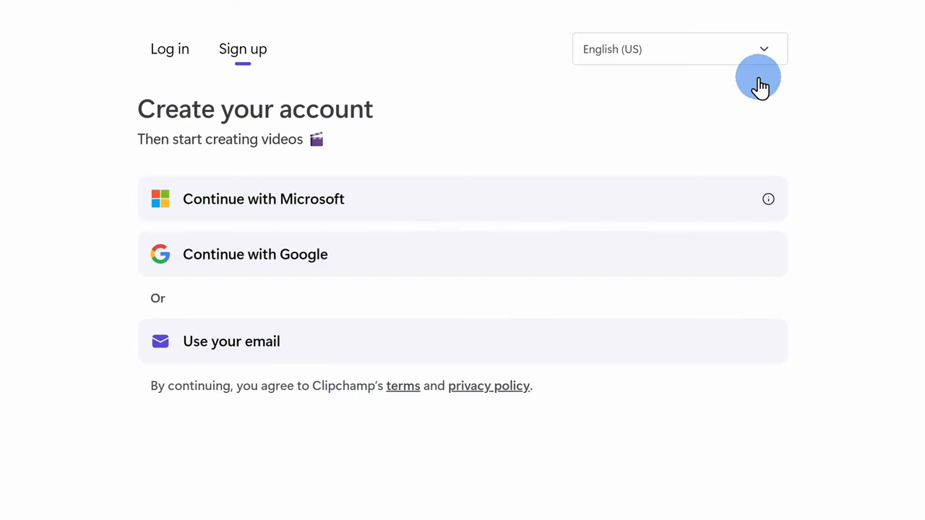
{"action": "mouse_move", "coordinate": [211, 122]}
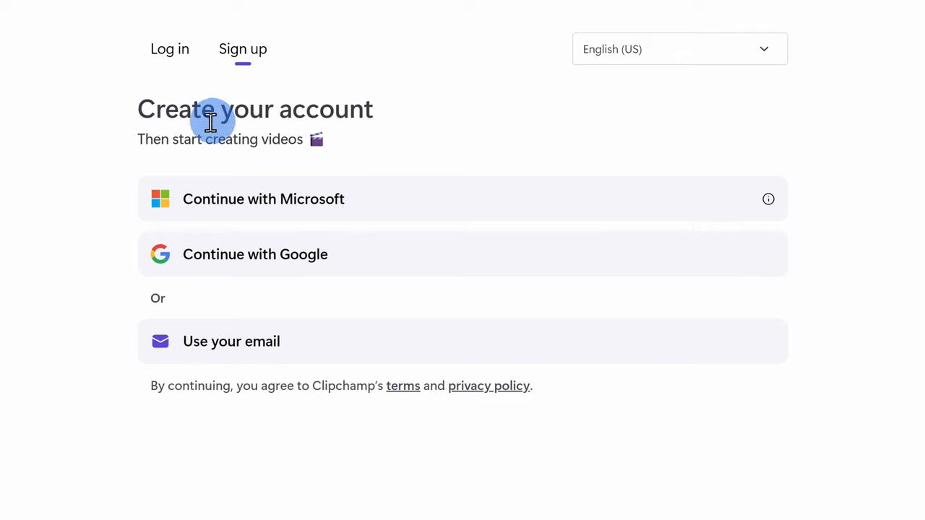
{"action": "mouse_move", "coordinate": [410, 269]}
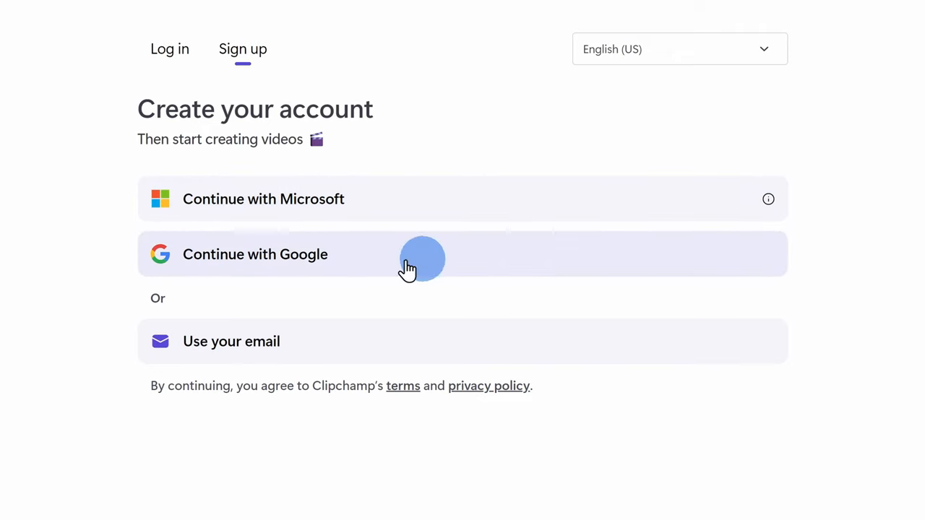
{"action": "mouse_move", "coordinate": [341, 351]}
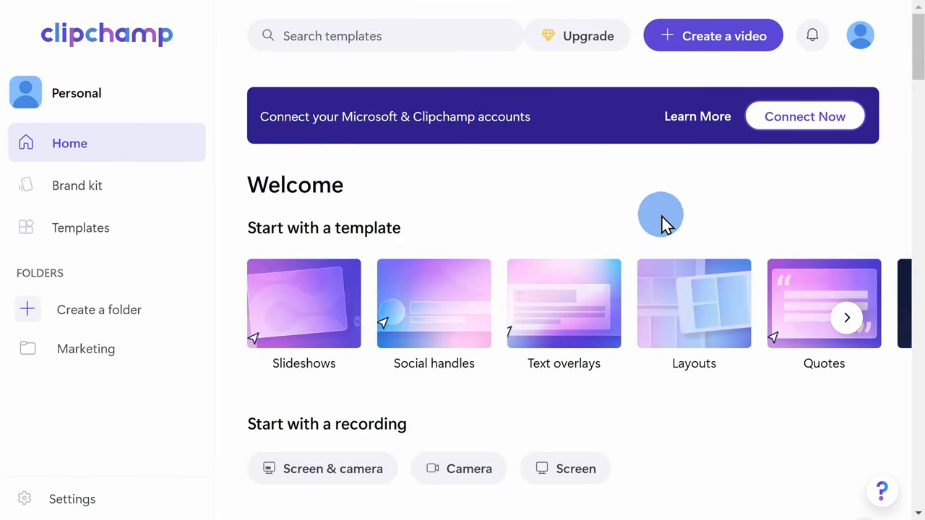
{"action": "mouse_move", "coordinate": [709, 192]}
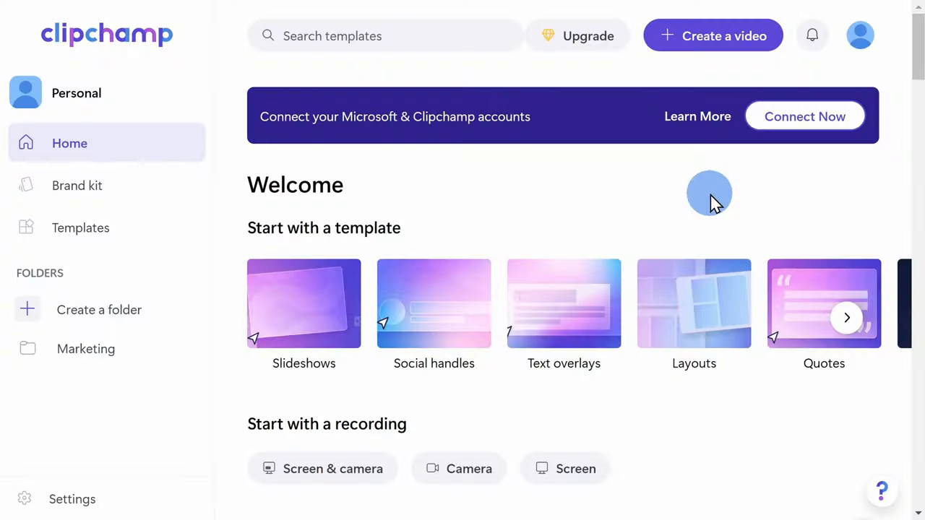
{"action": "mouse_move", "coordinate": [723, 36]}
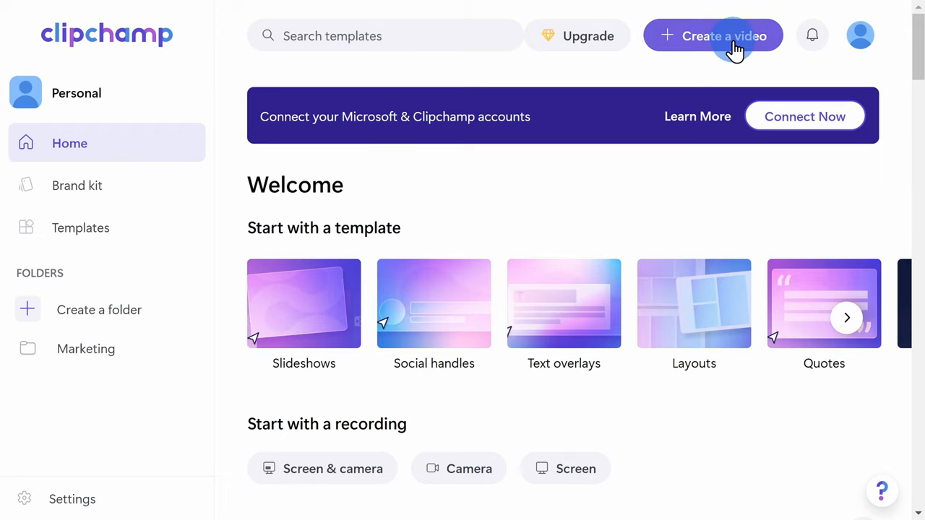
- Create a new video and show the Record & create options
{"action": "left_click", "coordinate": [723, 35]}
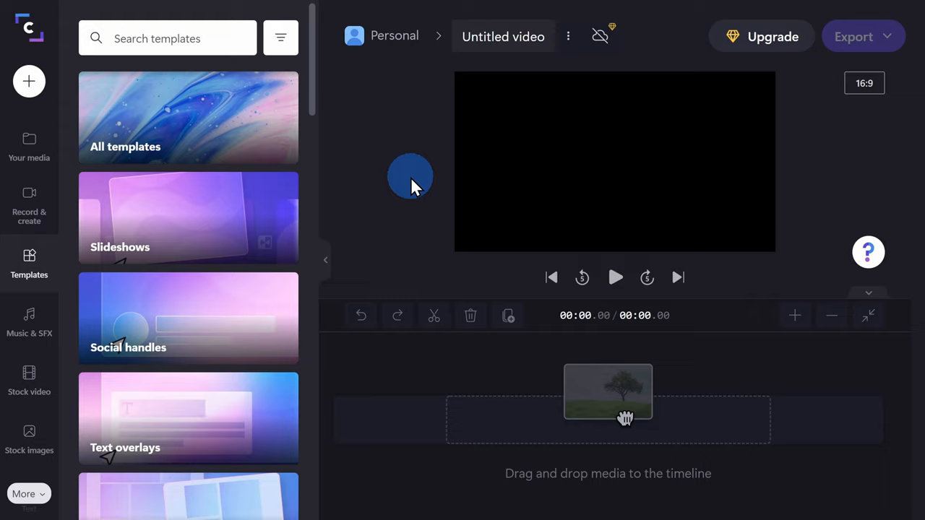
{"action": "mouse_move", "coordinate": [72, 195]}
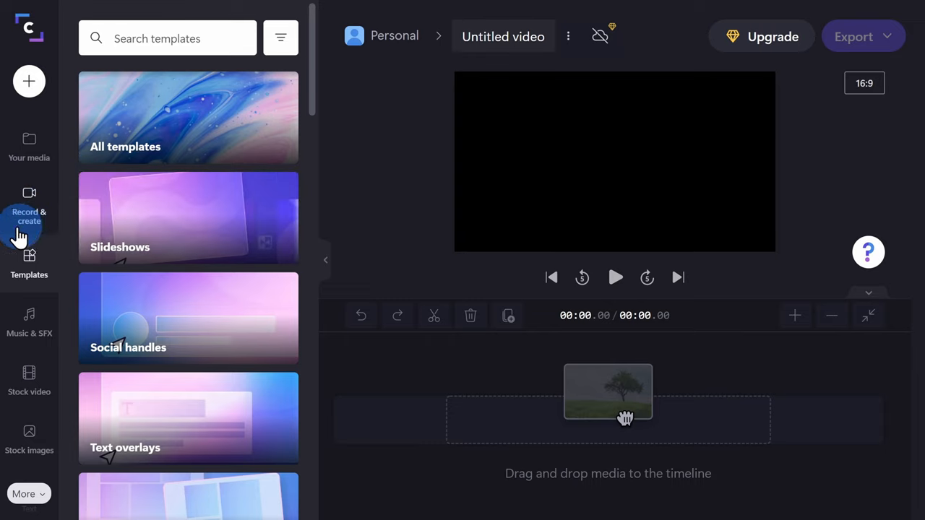
{"action": "left_click", "coordinate": [29, 217]}
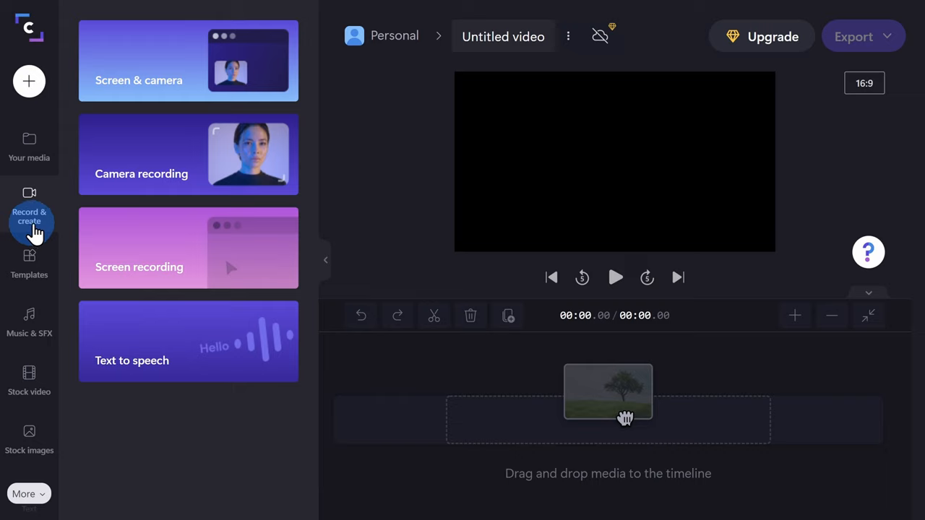
{"action": "mouse_move", "coordinate": [130, 105]}
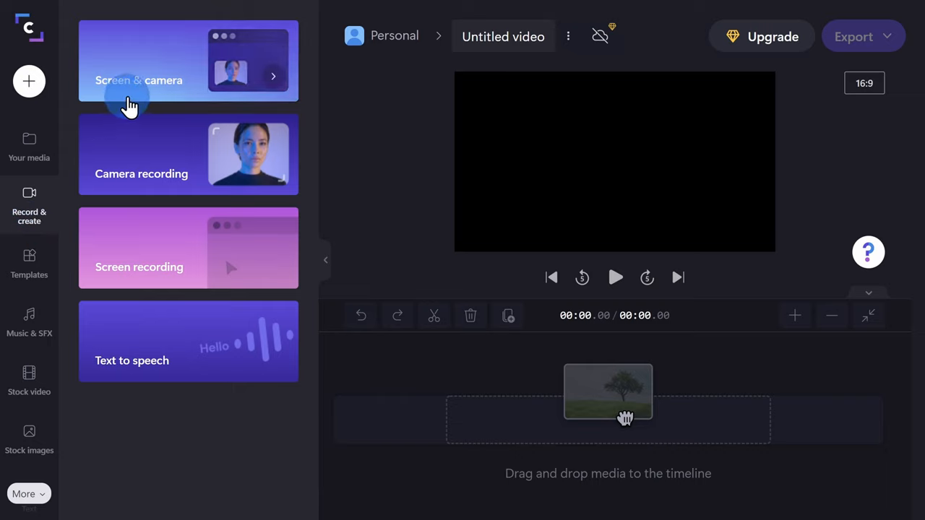
{"action": "mouse_move", "coordinate": [189, 111]}
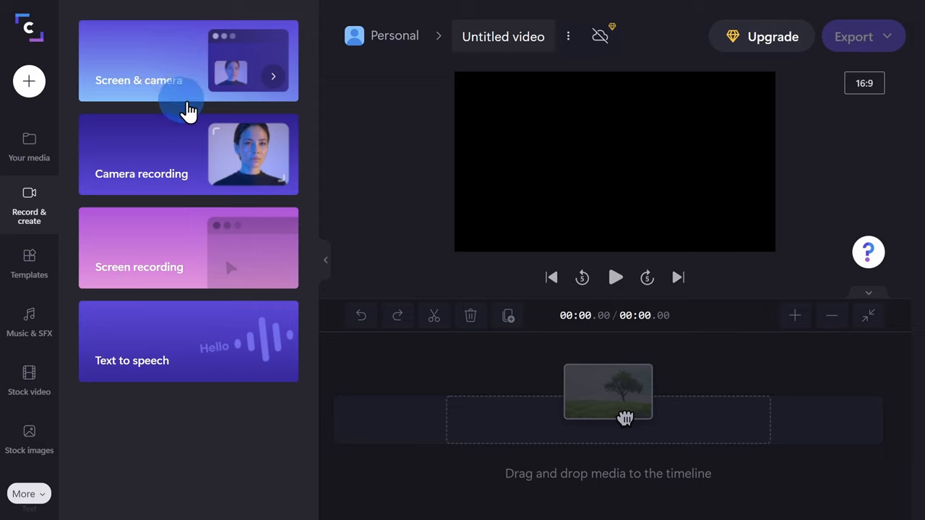
{"action": "mouse_move", "coordinate": [210, 173]}
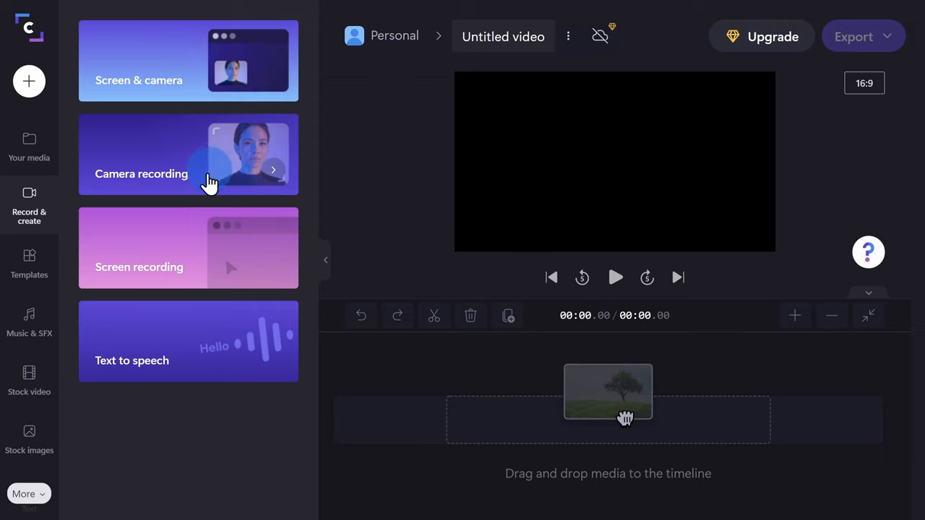
{"action": "mouse_move", "coordinate": [158, 264]}
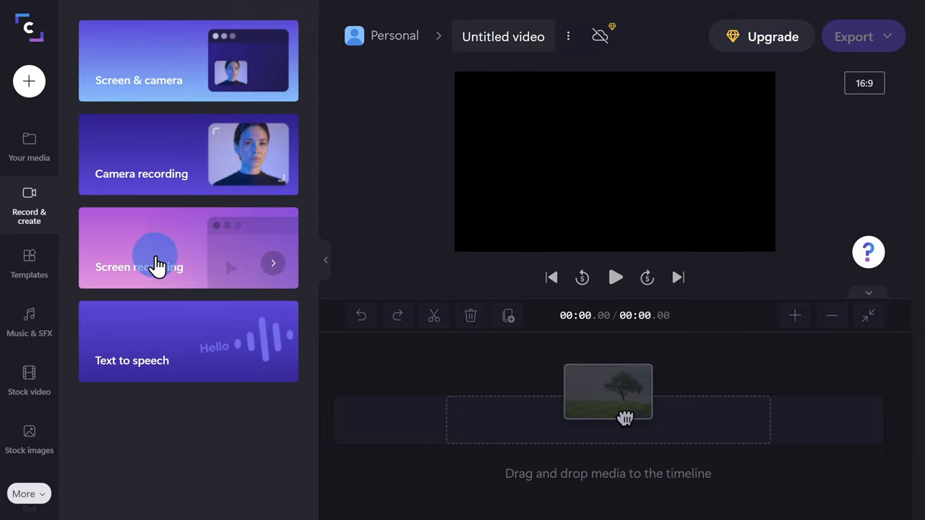
{"action": "mouse_move", "coordinate": [157, 375]}
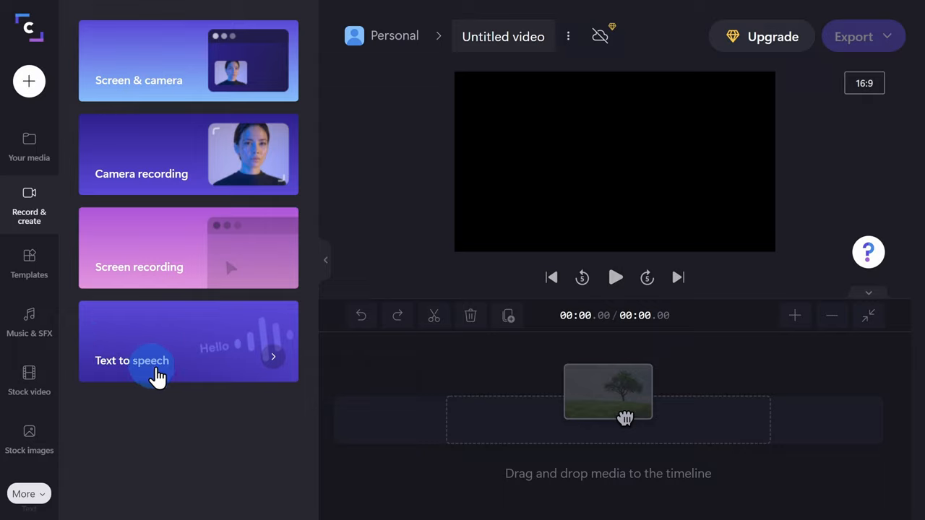
{"action": "mouse_move", "coordinate": [188, 374]}
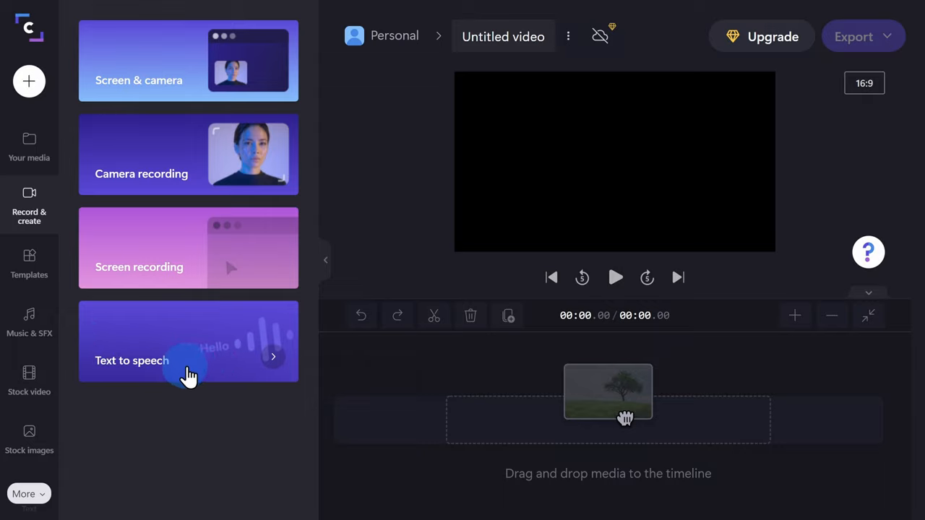
- Open Text to speech, set French (France) as language, and browse the French voices
{"action": "left_click", "coordinate": [188, 361]}
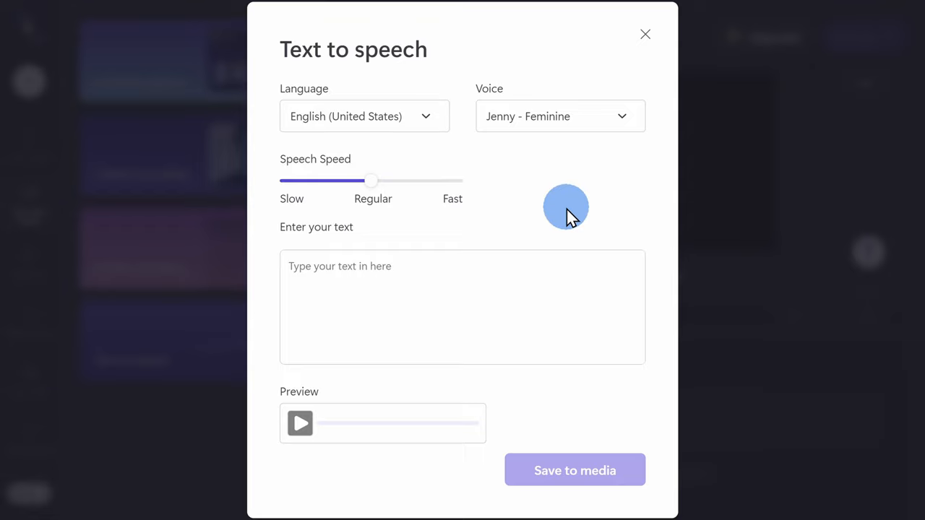
{"action": "mouse_move", "coordinate": [523, 217]}
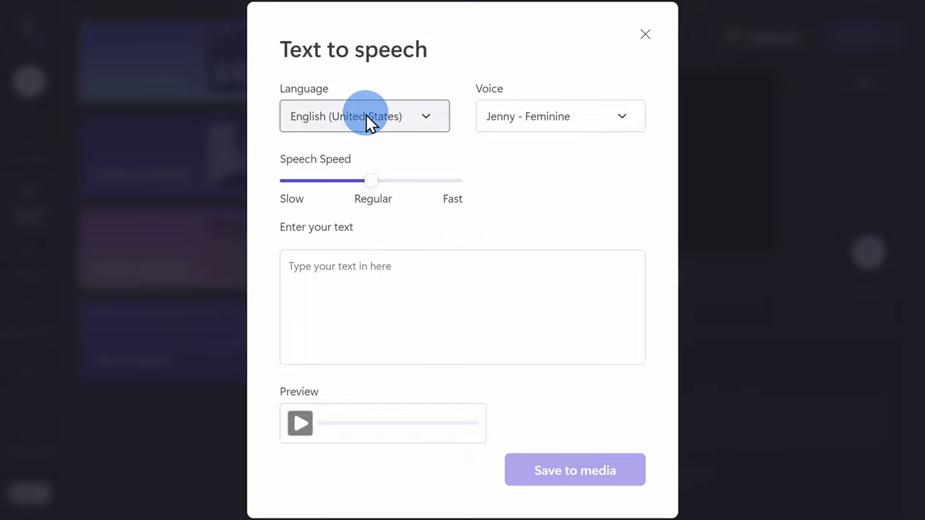
{"action": "left_click", "coordinate": [364, 115]}
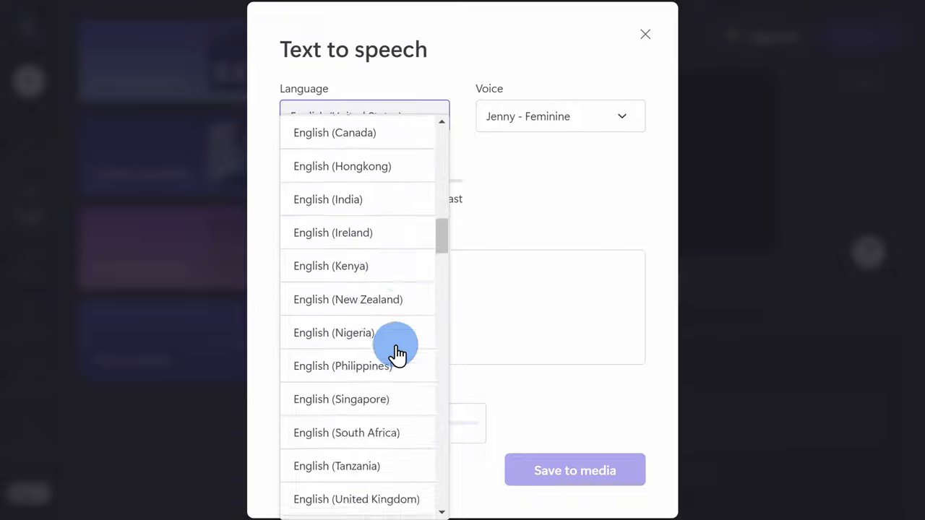
{"action": "left_click", "coordinate": [327, 332]}
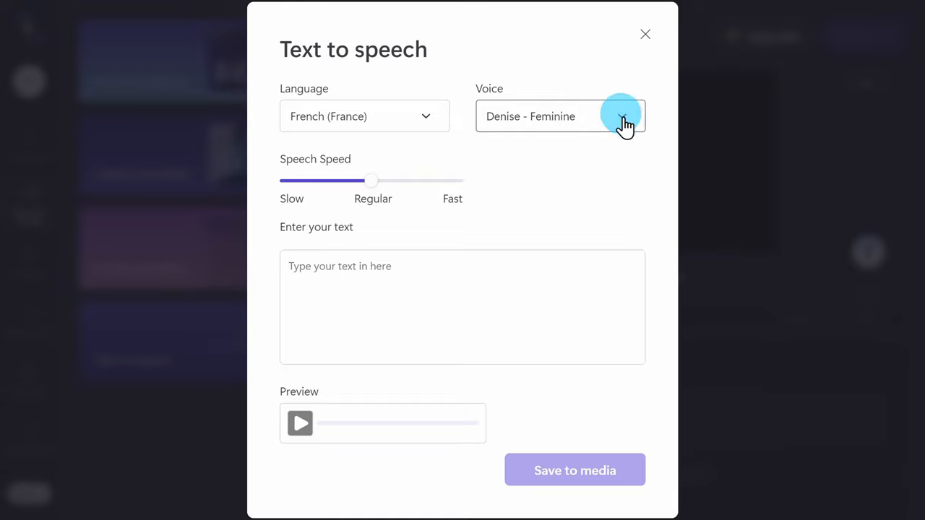
{"action": "left_click", "coordinate": [622, 116]}
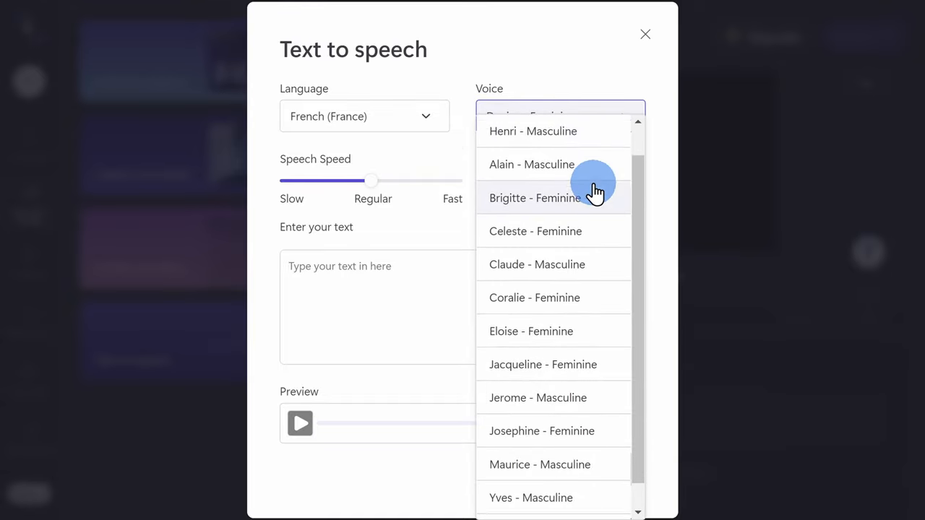
{"action": "scroll", "scroll_direction": "up", "scroll_amount": 3}
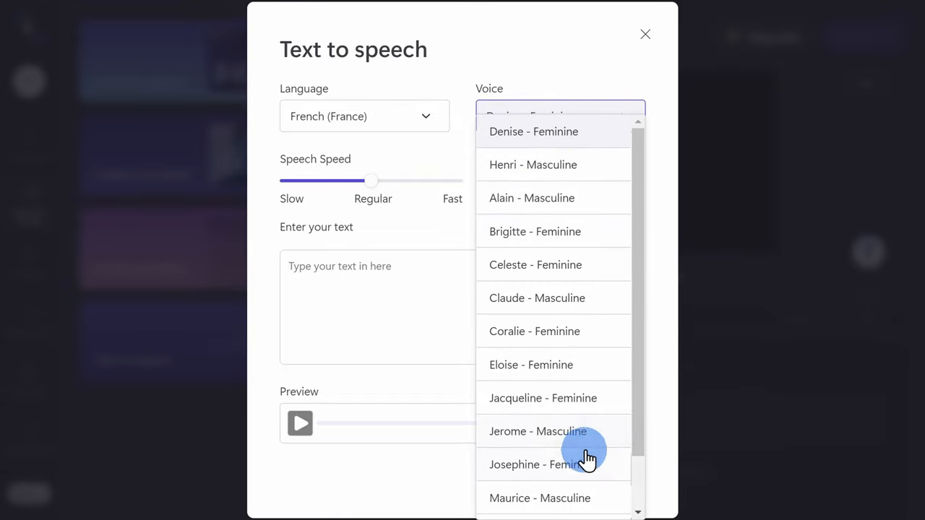
{"action": "scroll", "scroll_direction": "down", "scroll_amount": 3}
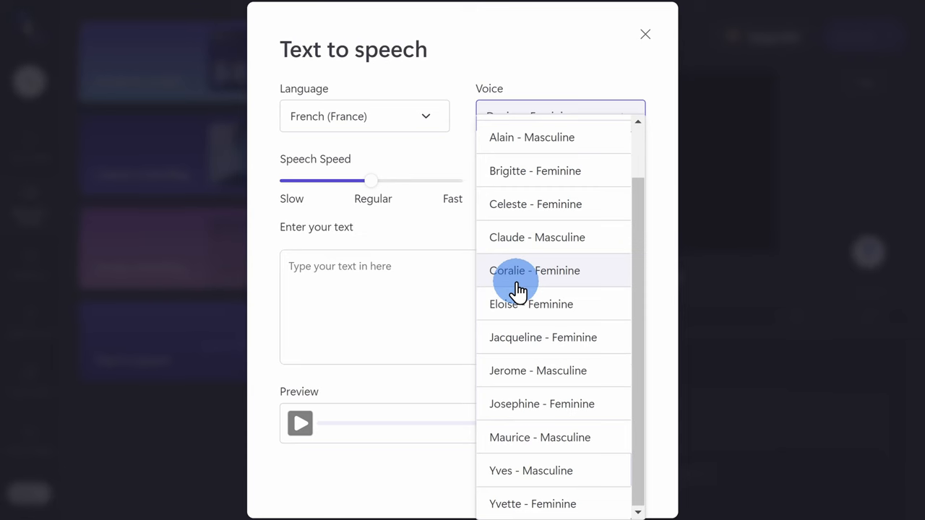
{"action": "scroll", "scroll_direction": "up", "scroll_amount": 3}
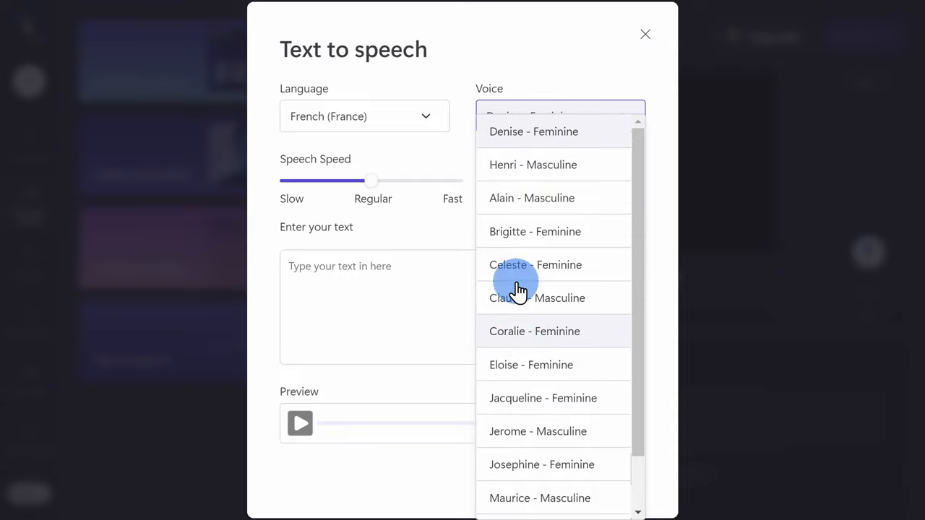
- Pick the Henri voice, enter the Kevin Cookie Company sentence, speed it up, and preview
{"action": "left_click", "coordinate": [533, 165]}
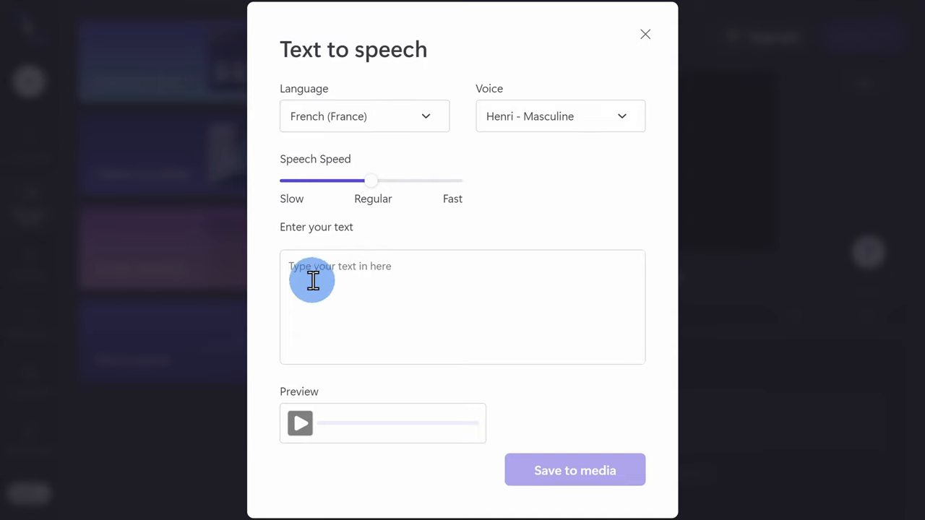
{"action": "type", "text": "The Kevin Cookie Company makes the best cookies in the world."}
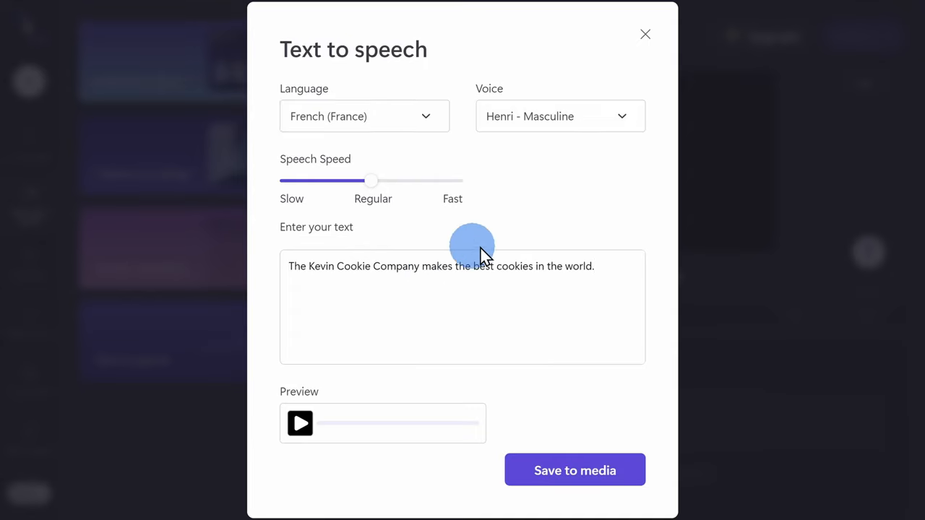
{"action": "mouse_move", "coordinate": [390, 318]}
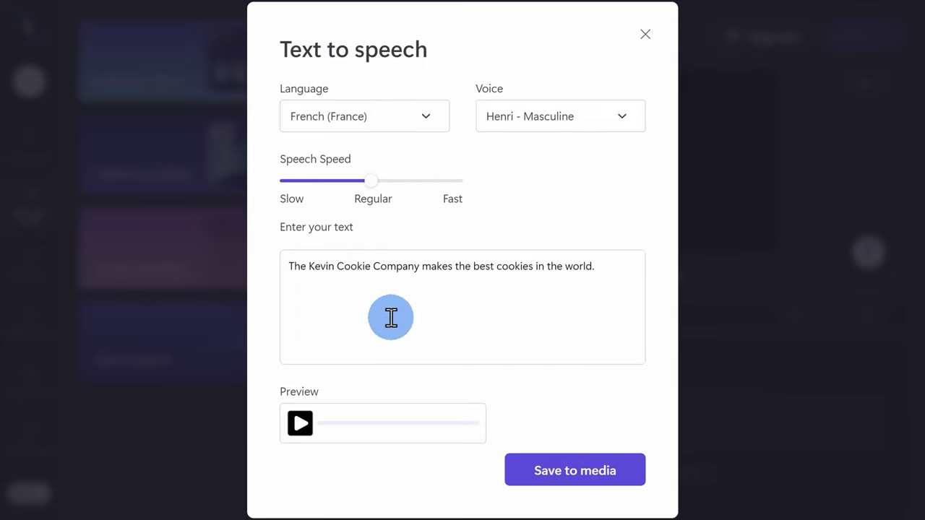
{"action": "mouse_move", "coordinate": [372, 243]}
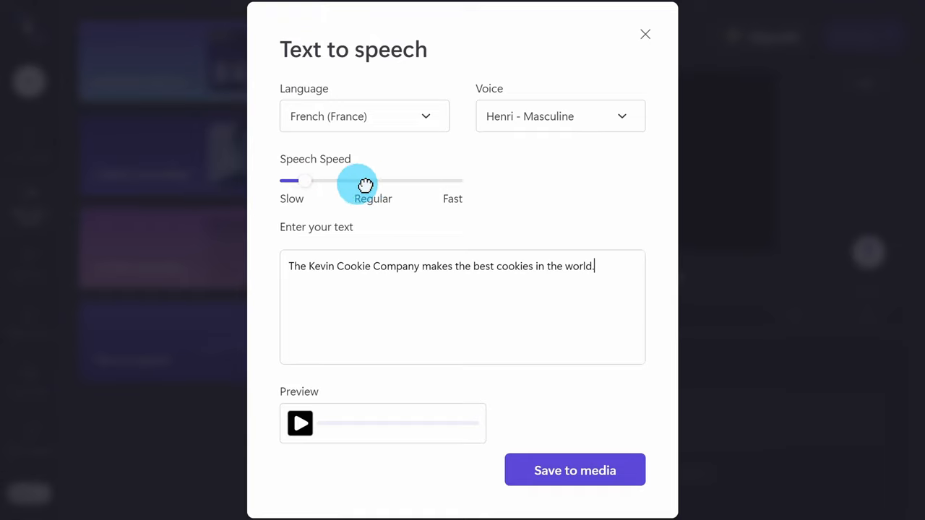
{"action": "left_click_drag", "start_coordinate": [365, 184], "coordinate": [443, 184]}
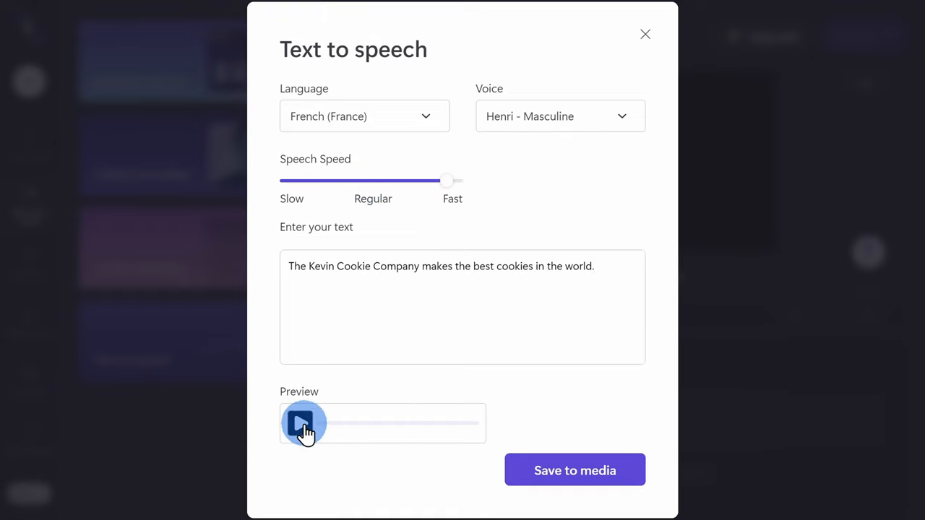
{"action": "left_click", "coordinate": [302, 424]}
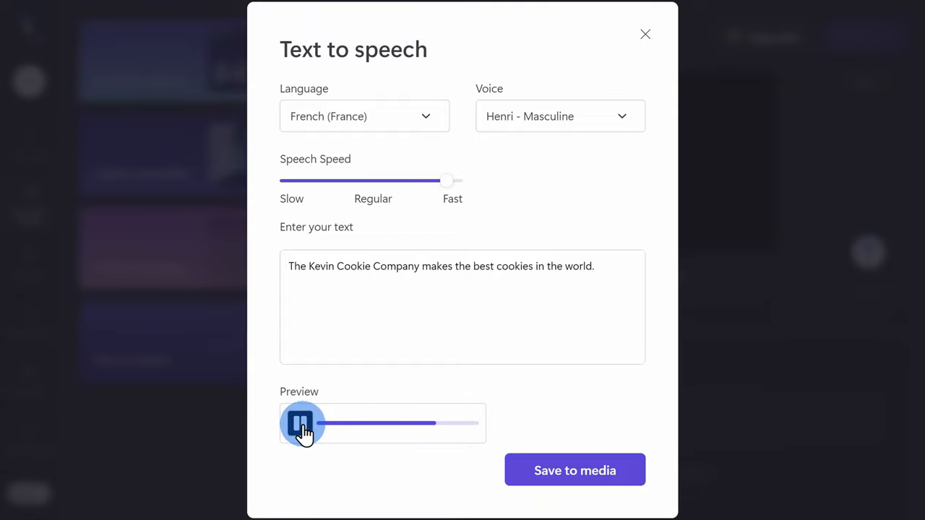
{"action": "left_click", "coordinate": [302, 424]}
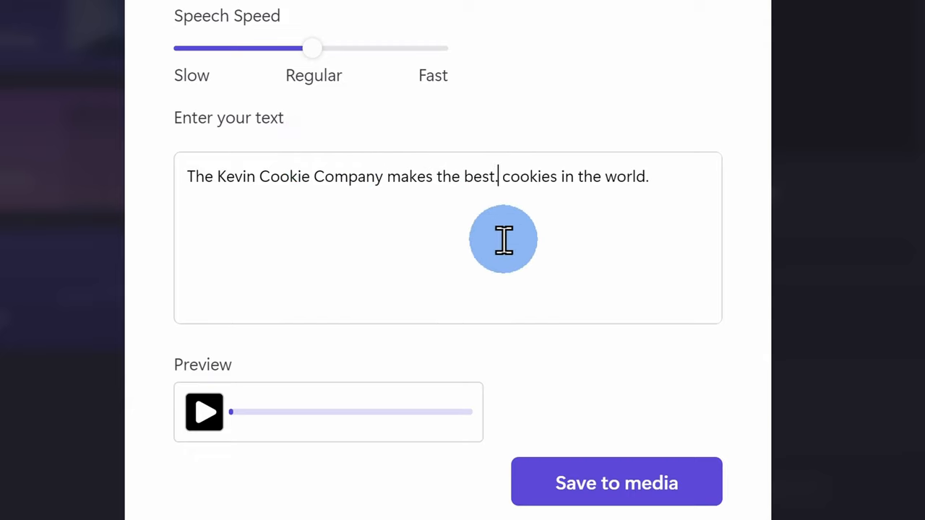
- Preview period, comma, ellipsis and question-mark pauses after 'best', ending on the comma
{"action": "type", "text": "."}
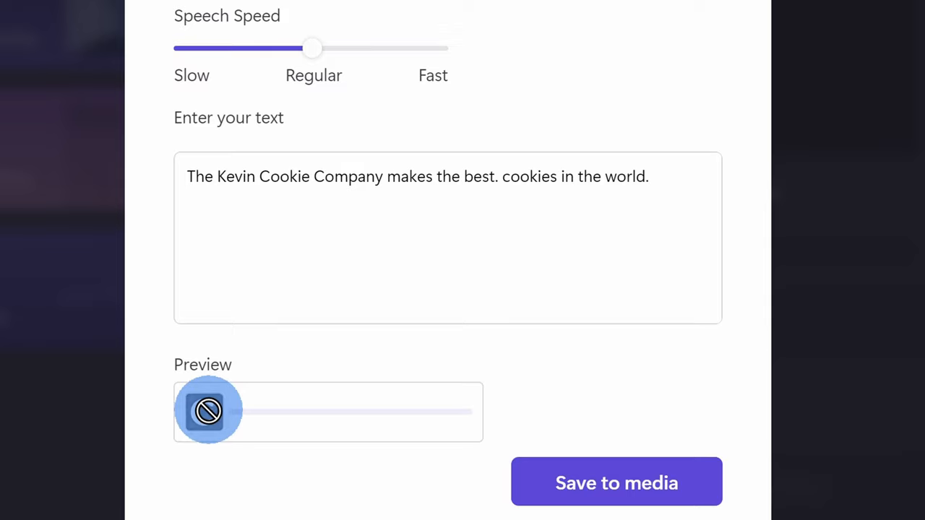
{"action": "left_click", "coordinate": [207, 411]}
{"action": "type", "text": ","}
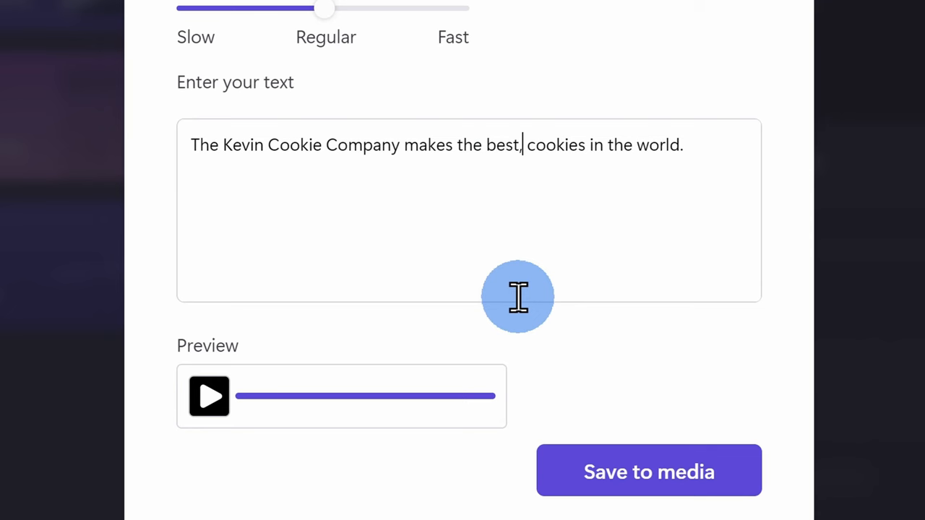
{"action": "left_click", "coordinate": [209, 396]}
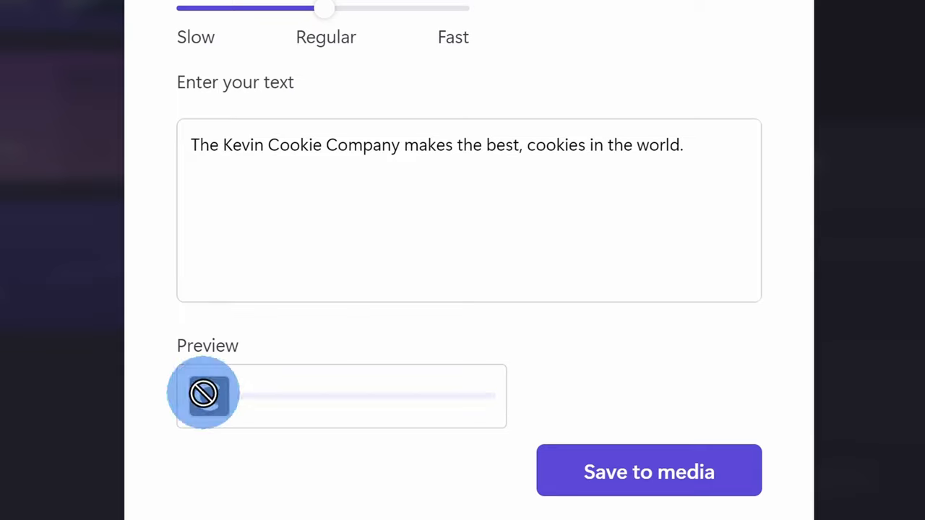
{"action": "left_click", "coordinate": [204, 395]}
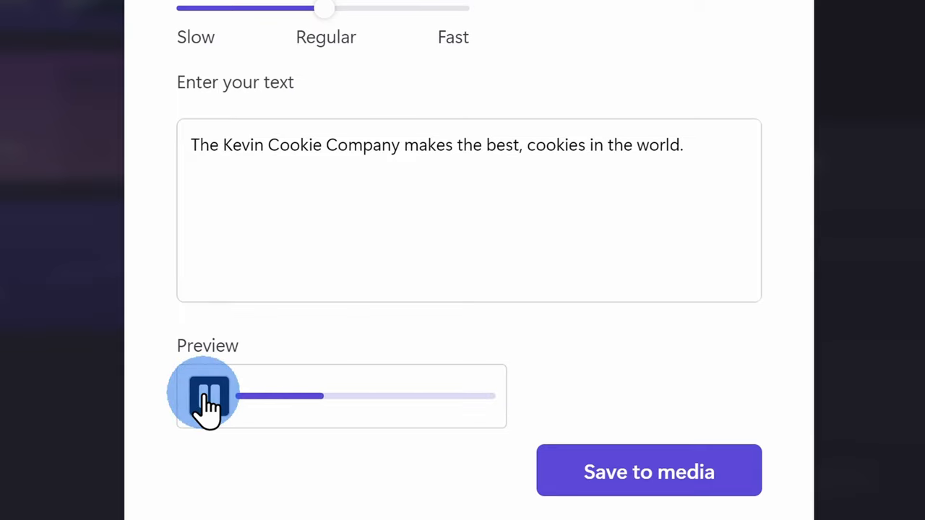
{"action": "left_click", "coordinate": [209, 396]}
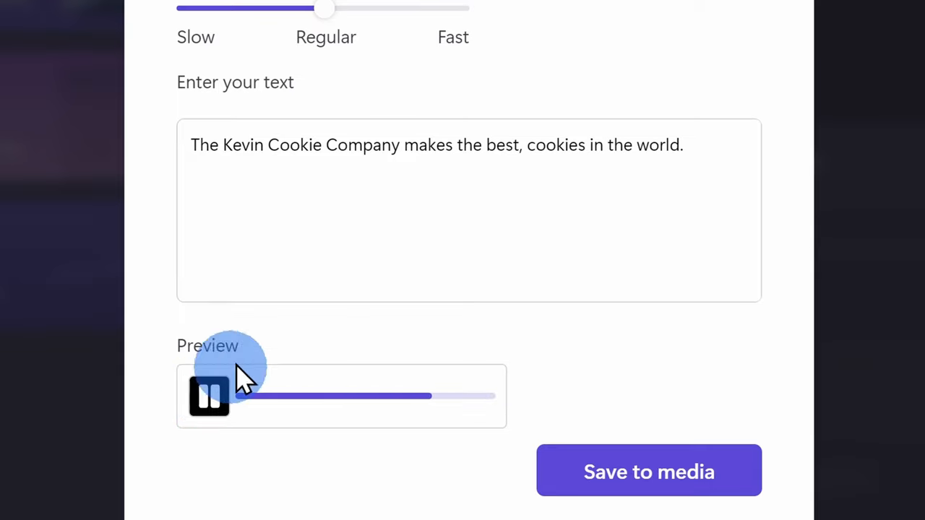
{"action": "left_click", "coordinate": [209, 396]}
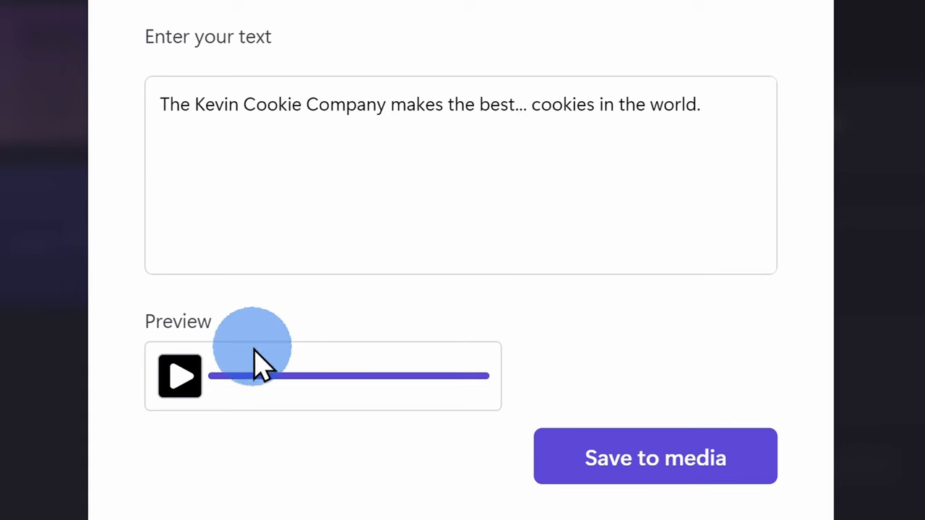
{"action": "mouse_move", "coordinate": [180, 376]}
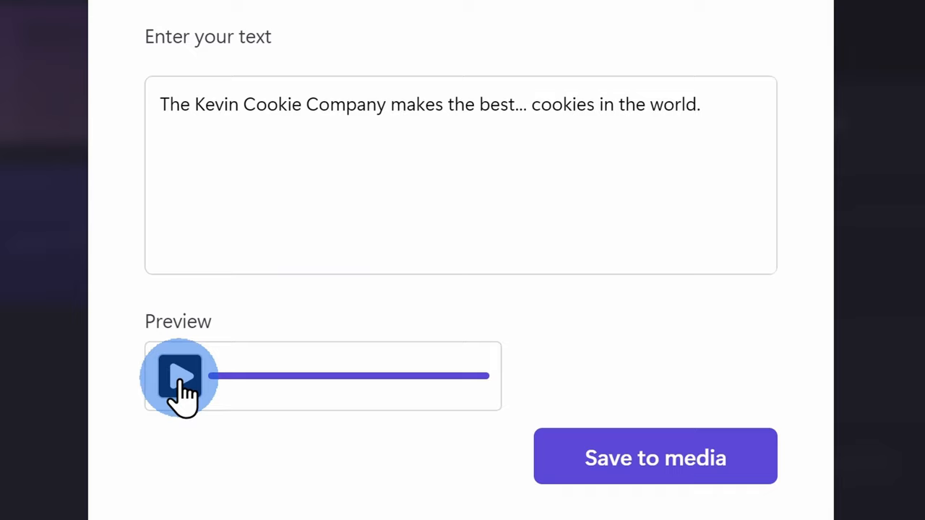
{"action": "left_click", "coordinate": [181, 375]}
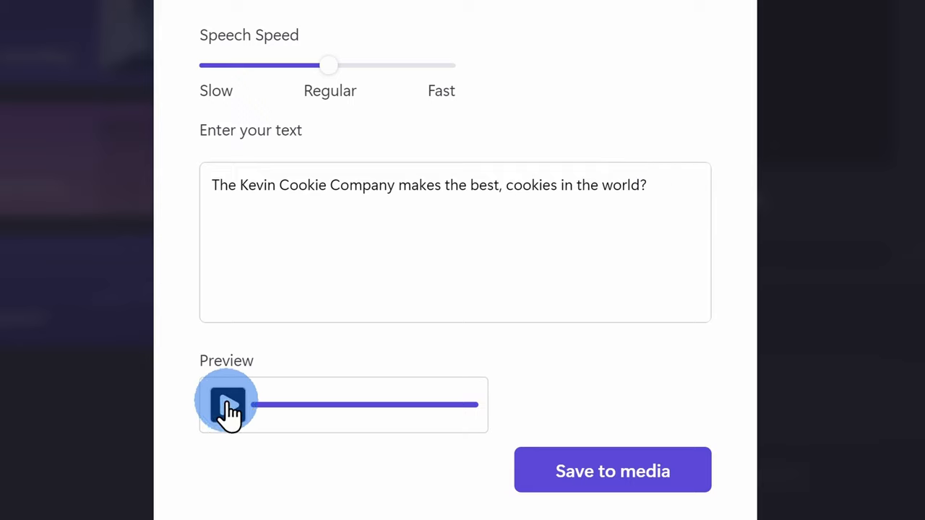
{"action": "left_click", "coordinate": [227, 405]}
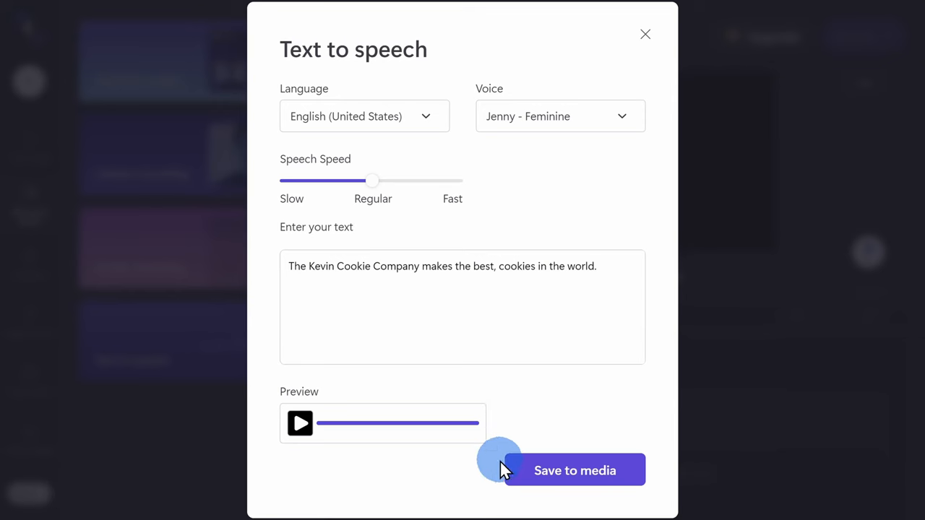
{"action": "mouse_move", "coordinate": [574, 471]}
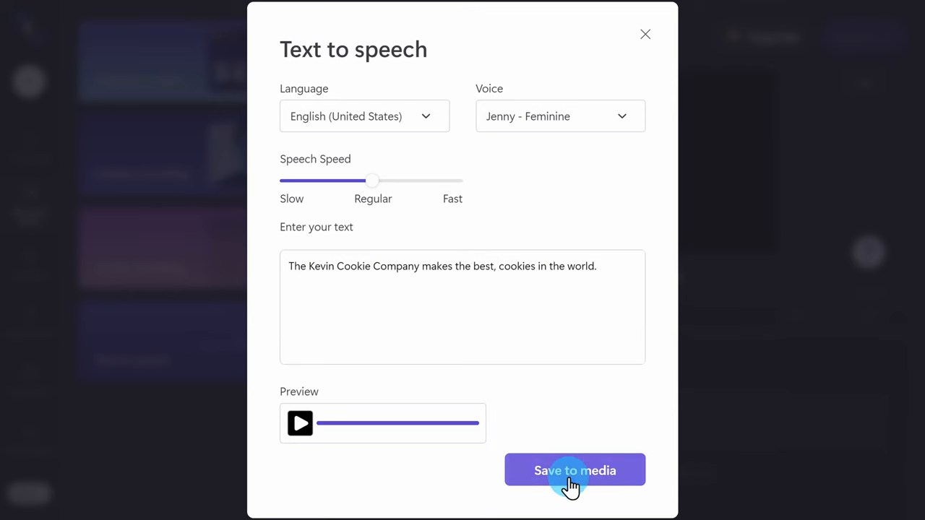
- Save the Kevin Cookie voiceover to the media library
{"action": "left_click", "coordinate": [575, 470]}
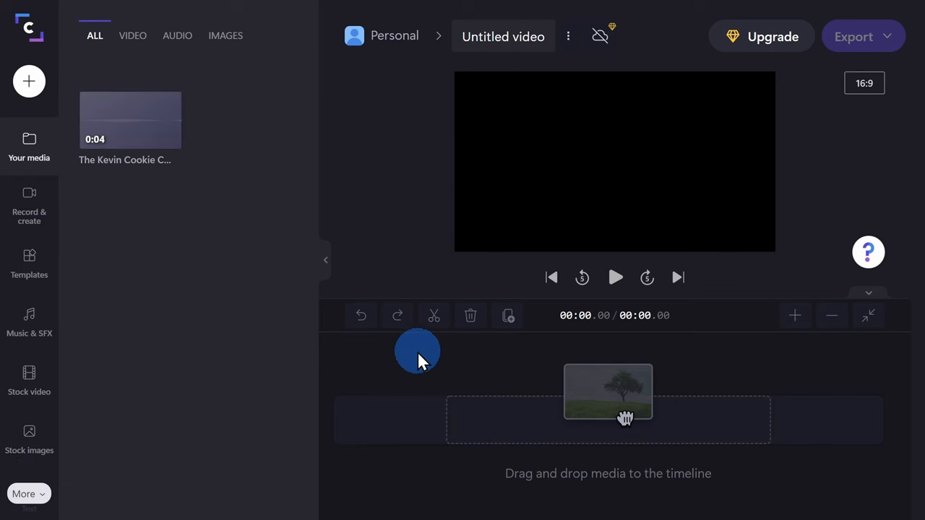
{"action": "mouse_move", "coordinate": [172, 202]}
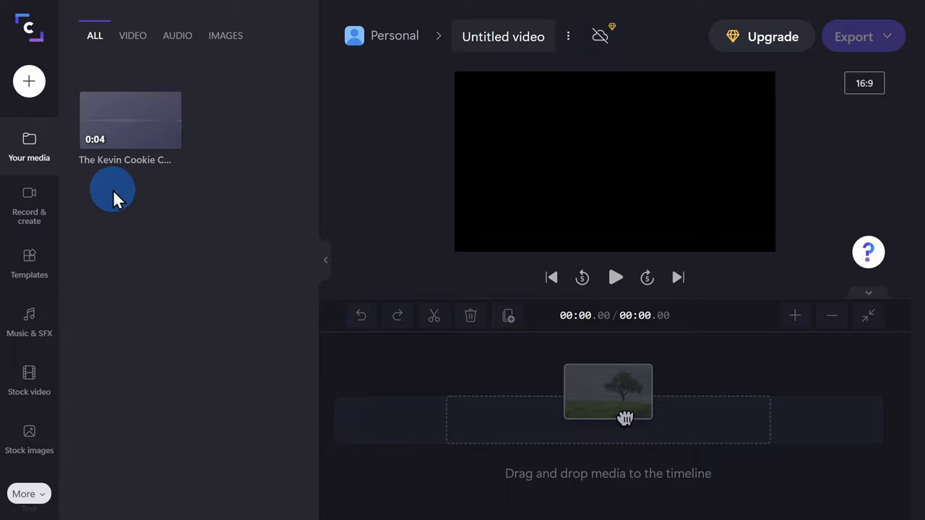
{"action": "mouse_move", "coordinate": [116, 126]}
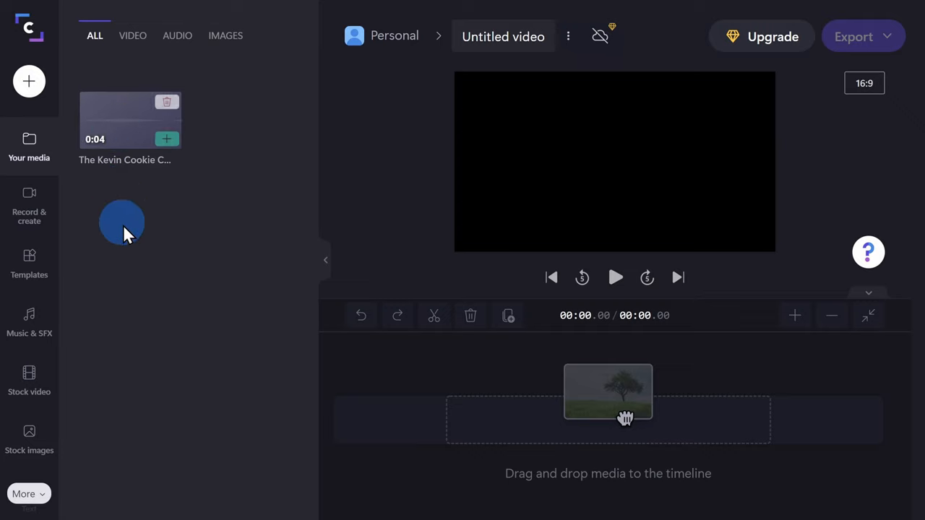
{"action": "mouse_move", "coordinate": [109, 210]}
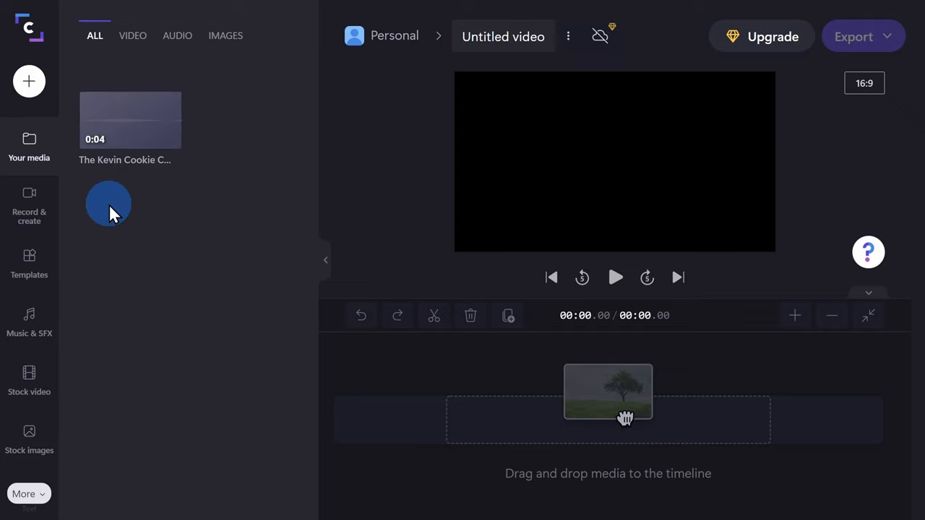
{"action": "mouse_move", "coordinate": [171, 160]}
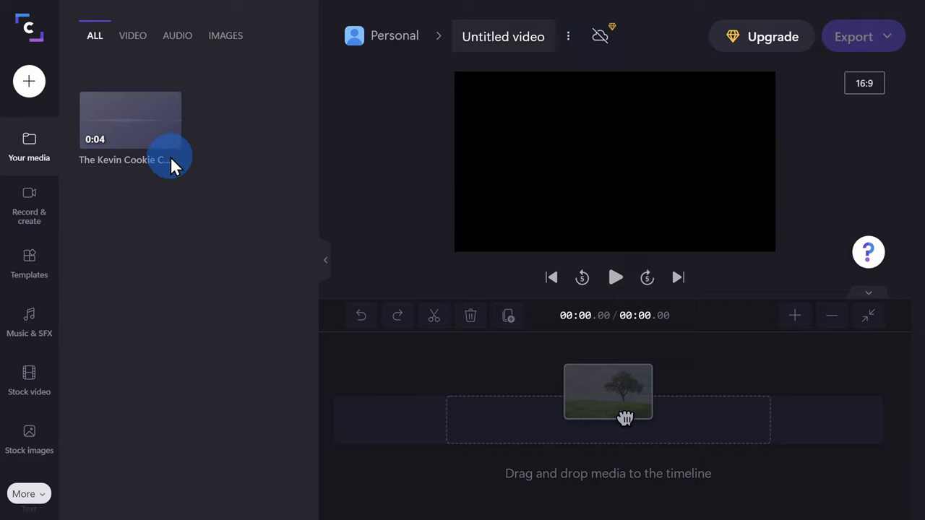
{"action": "mouse_move", "coordinate": [165, 141]}
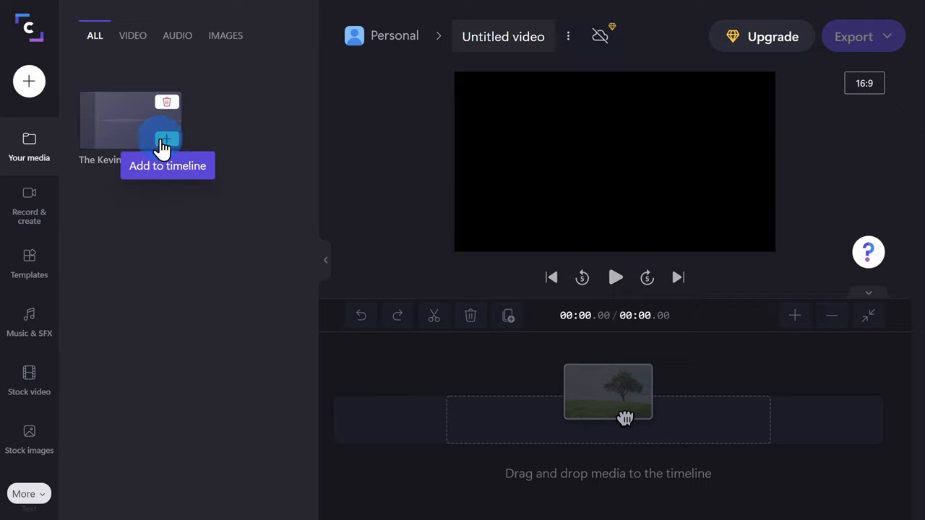
{"action": "mouse_move", "coordinate": [132, 231]}
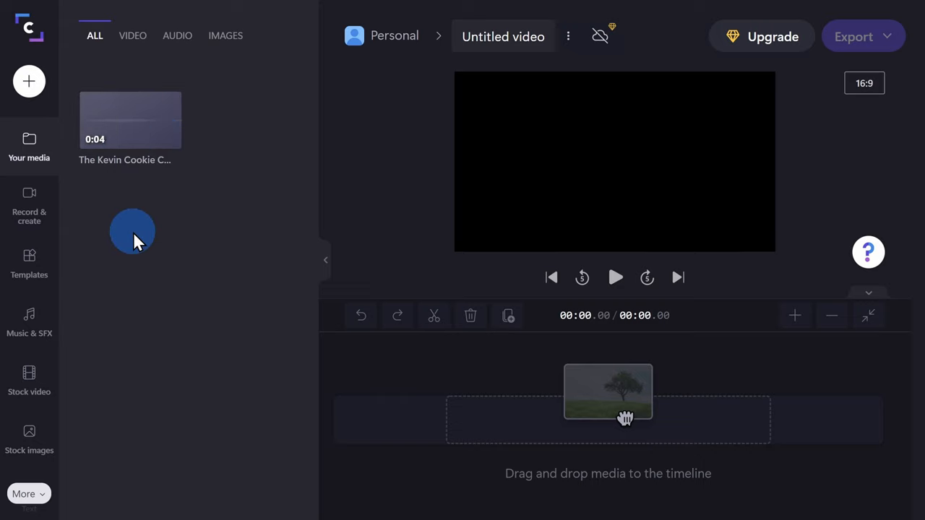
- Place the voiceover at the start of the timeline, then browse stock videos
{"action": "left_click_drag", "start_coordinate": [132, 121], "coordinate": [375, 439]}
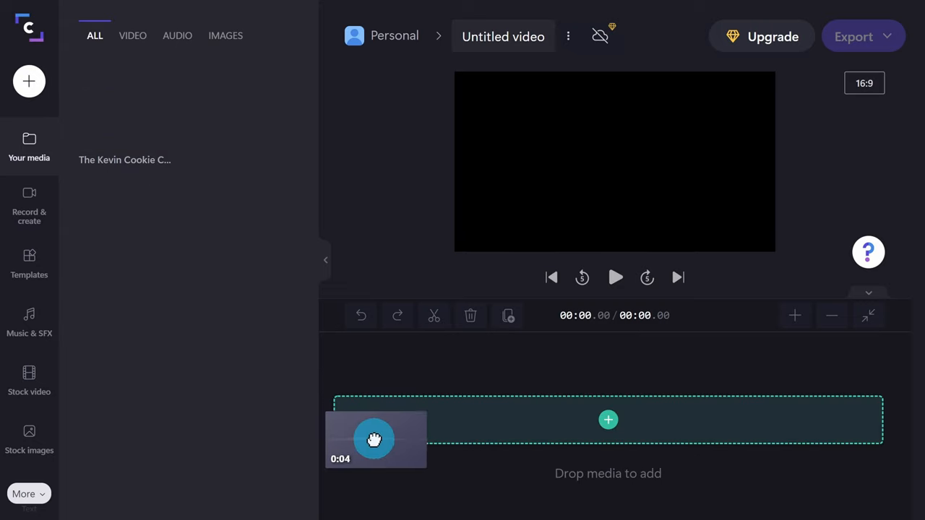
{"action": "left_click", "coordinate": [608, 420]}
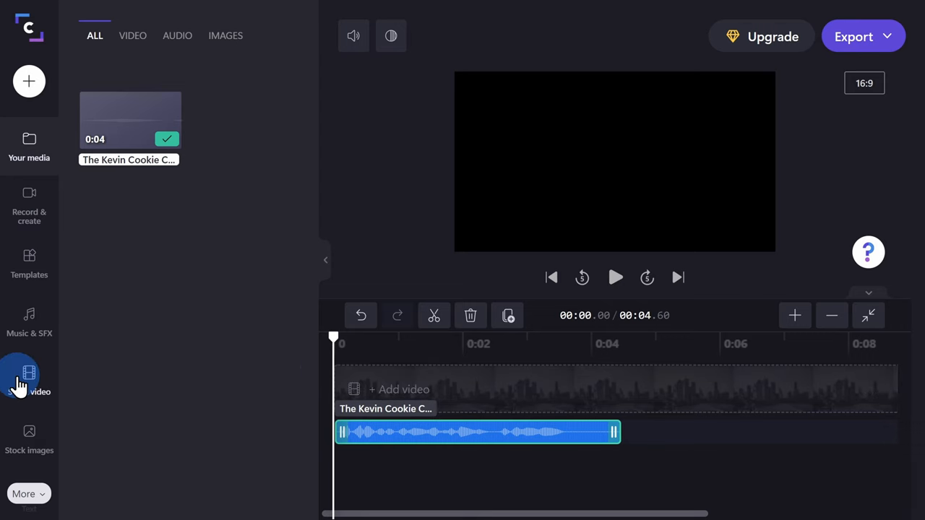
{"action": "left_click", "coordinate": [29, 380]}
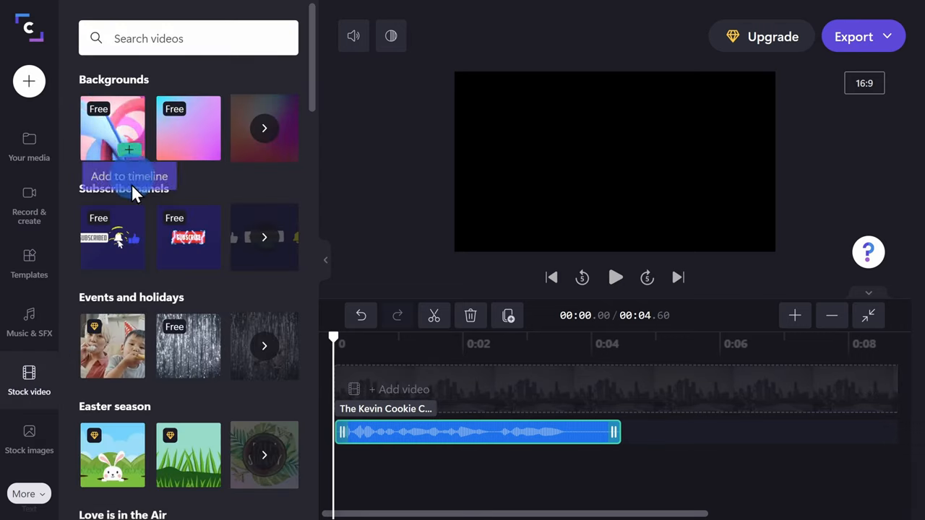
{"action": "scroll", "scroll_direction": "down", "scroll_amount": 3}
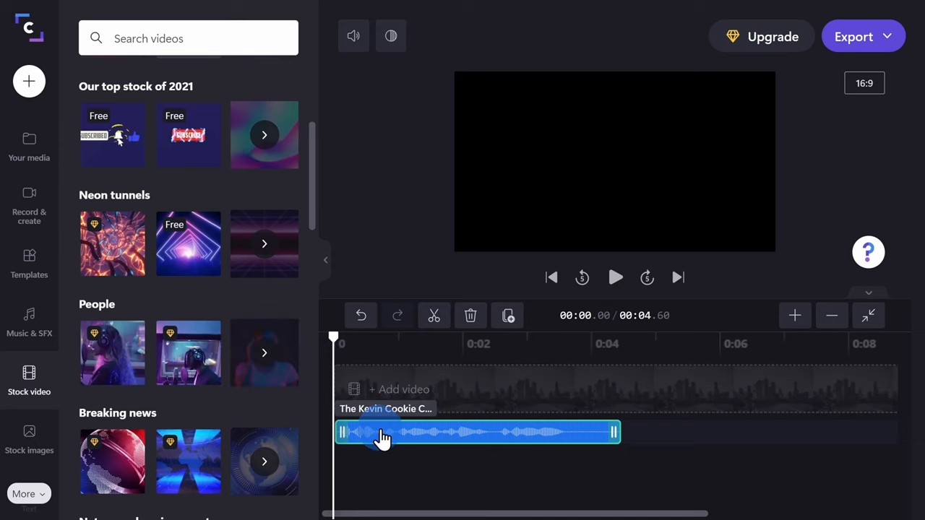
{"action": "mouse_move", "coordinate": [527, 437]}
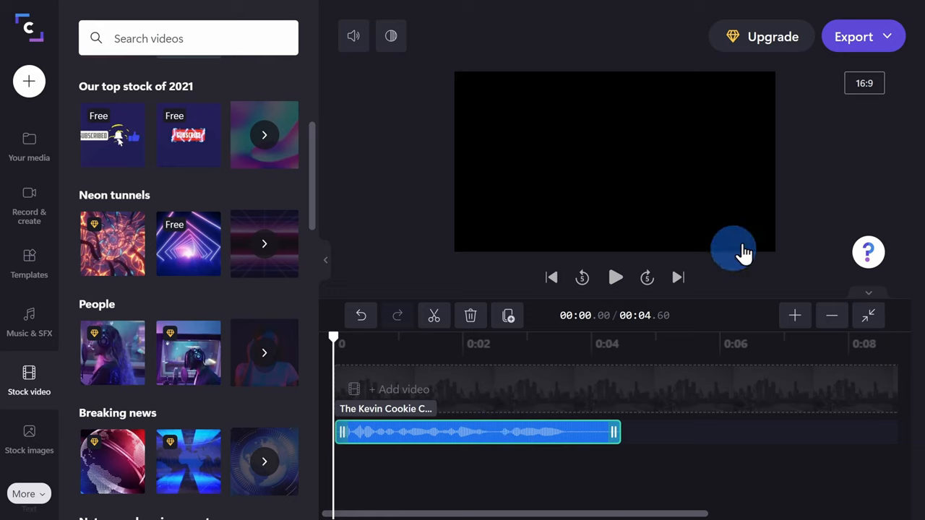
- Export the project as a 720p video
{"action": "left_click", "coordinate": [887, 36]}
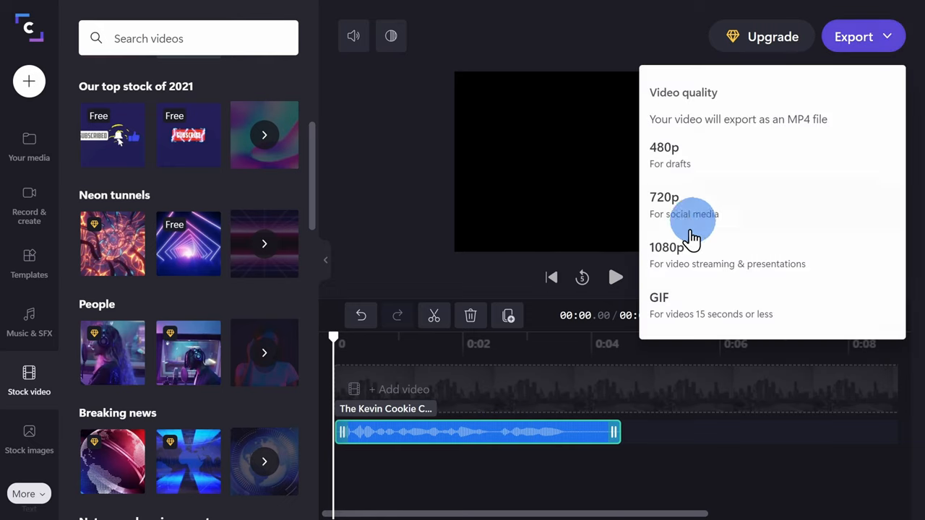
{"action": "left_click", "coordinate": [664, 205]}
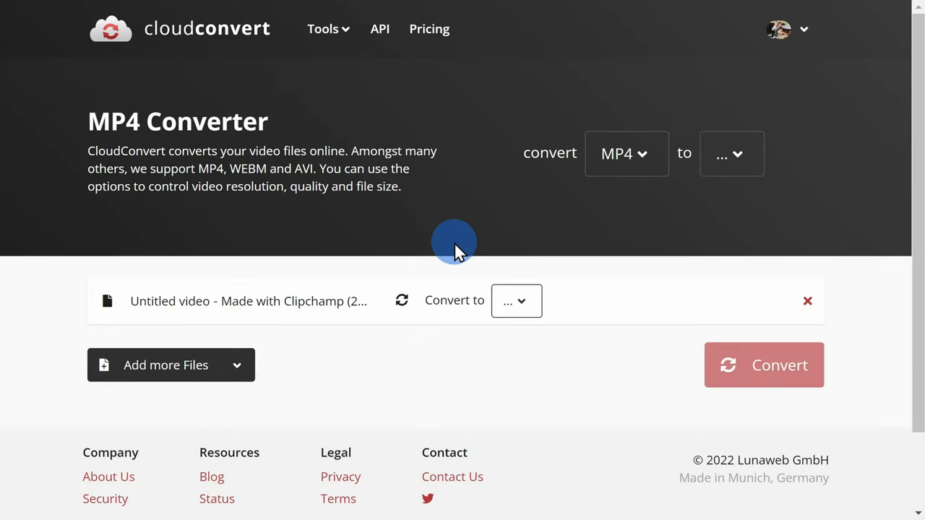
- Convert the exported MP4 to WAV in CloudConvert and download the file
{"action": "left_click", "coordinate": [515, 301]}
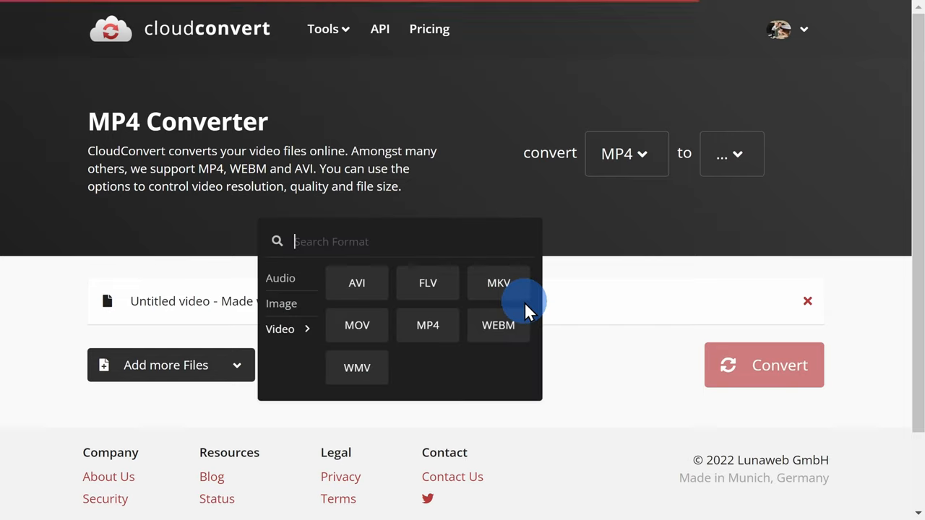
{"action": "mouse_move", "coordinate": [375, 351]}
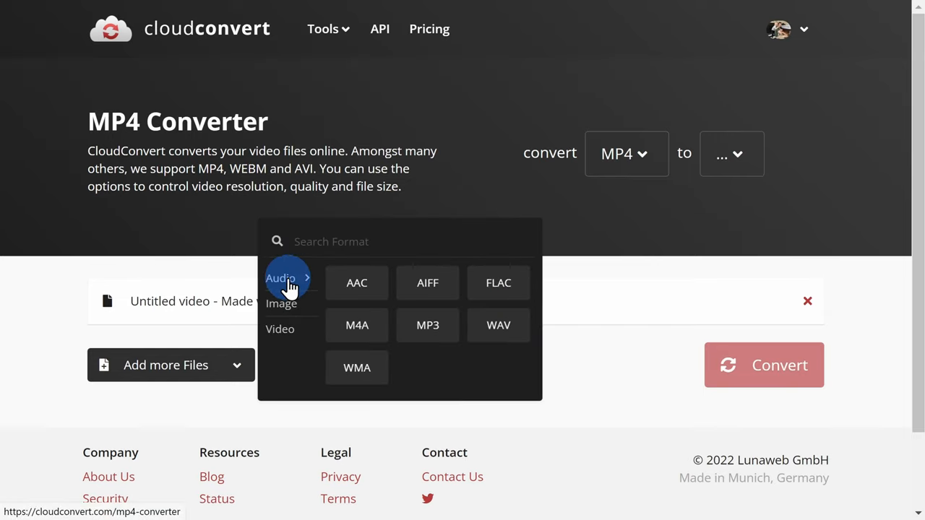
{"action": "left_click", "coordinate": [497, 325]}
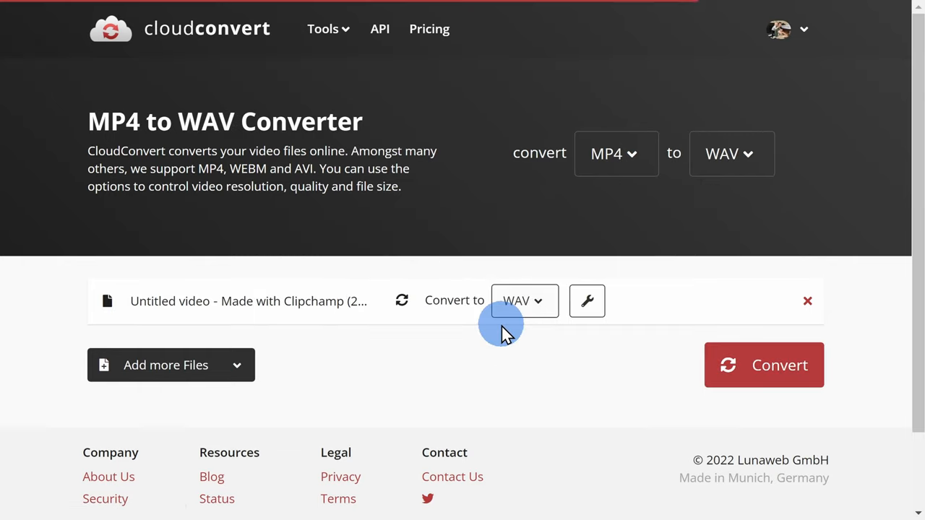
{"action": "mouse_move", "coordinate": [776, 387]}
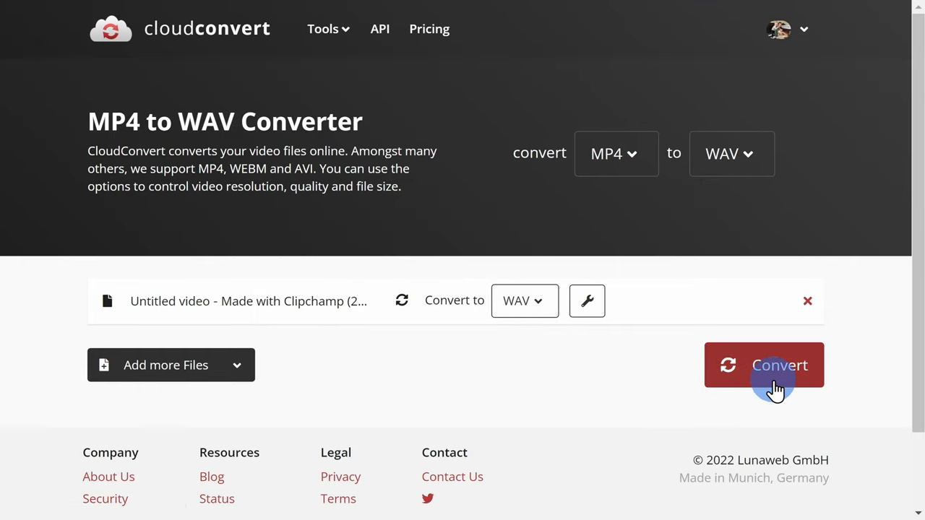
{"action": "left_click", "coordinate": [763, 365]}
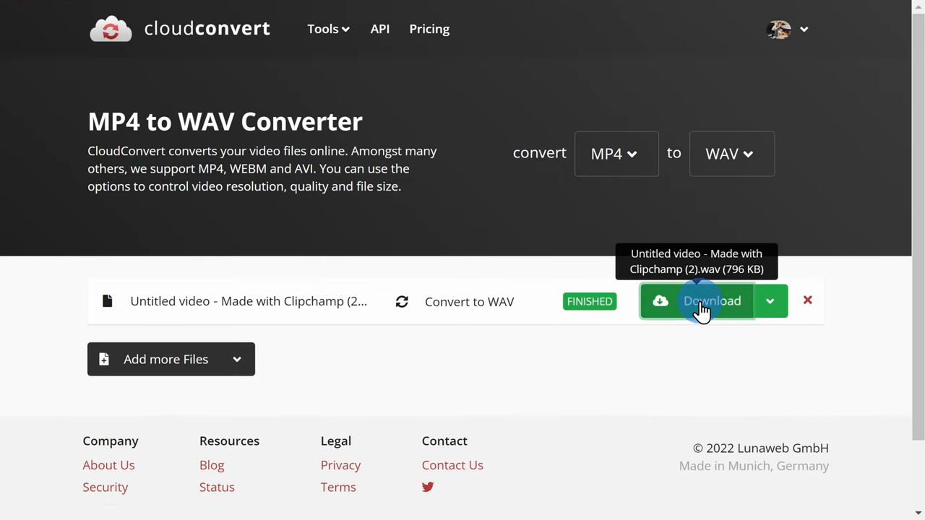
{"action": "left_click", "coordinate": [701, 301]}
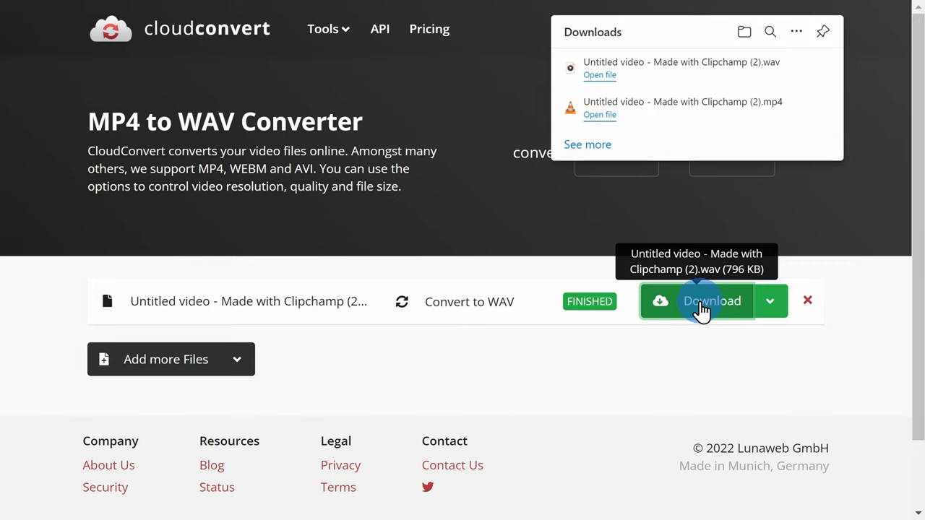